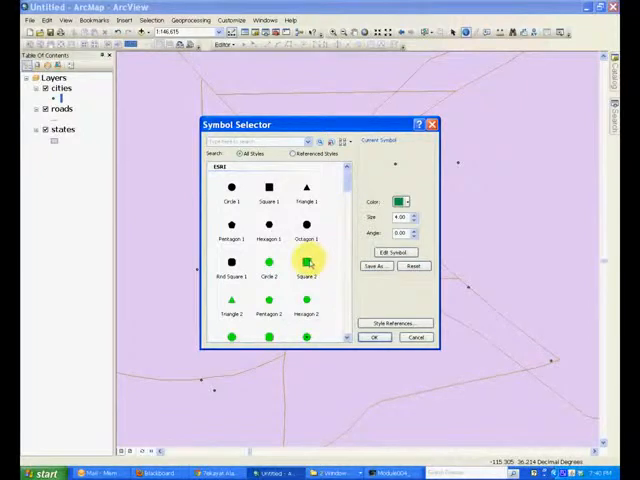
Symbolize cities with the Triangle 2 marker and adjust its colour
{"action": "left_click", "coordinate": [269, 265]}
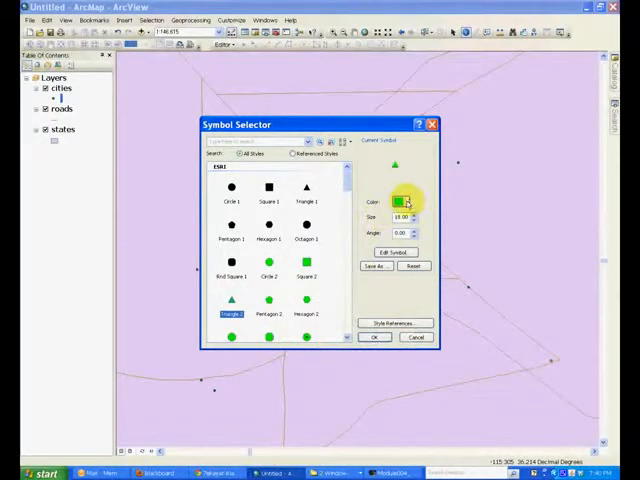
{"action": "left_click", "coordinate": [402, 201]}
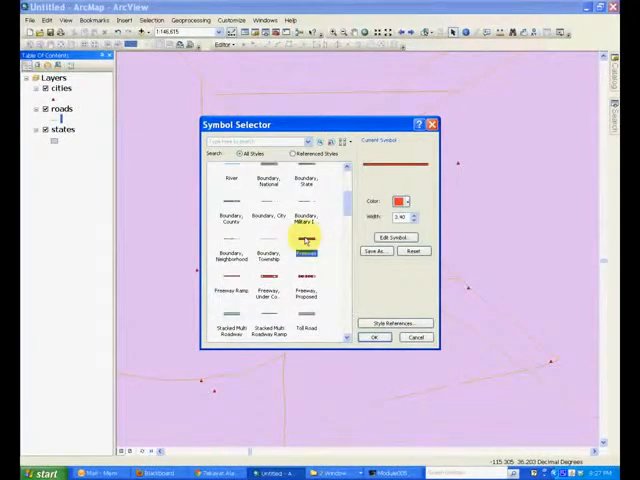
Apply the red Freeway line symbol to the roads layer
{"action": "left_click", "coordinate": [374, 337]}
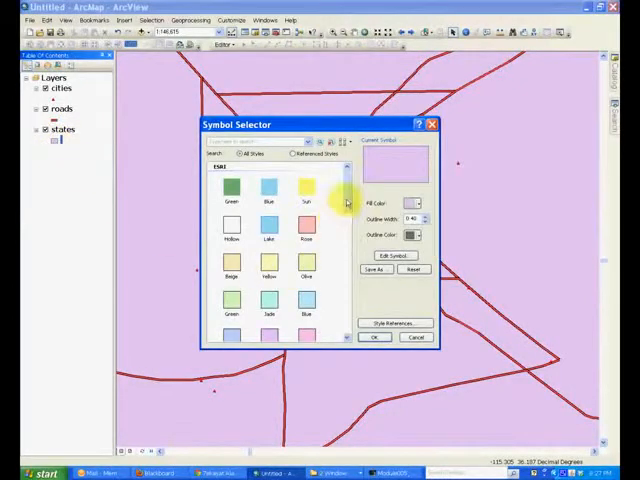
Apply the light blue Lake fill symbol to the states layer
{"action": "left_click", "coordinate": [268, 238]}
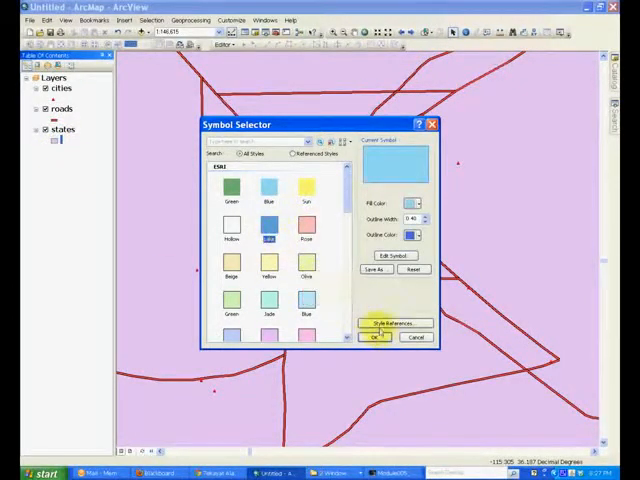
{"action": "left_click", "coordinate": [373, 337]}
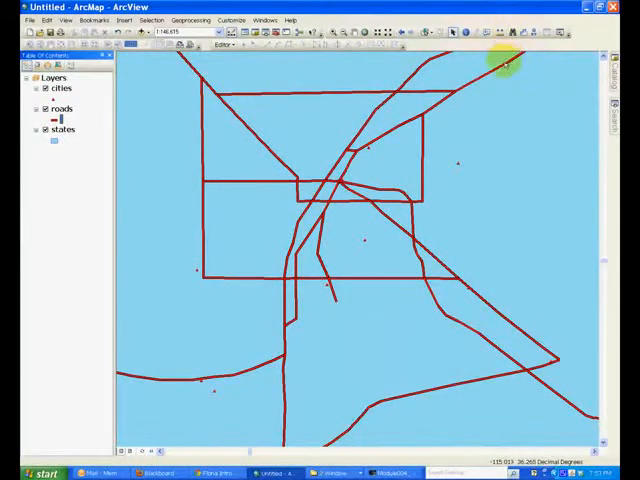
{"action": "mouse_move", "coordinate": [218, 152]}
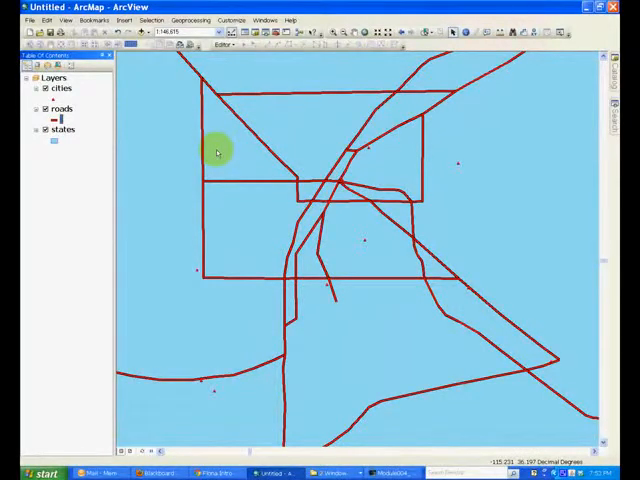
{"action": "mouse_move", "coordinate": [228, 148]}
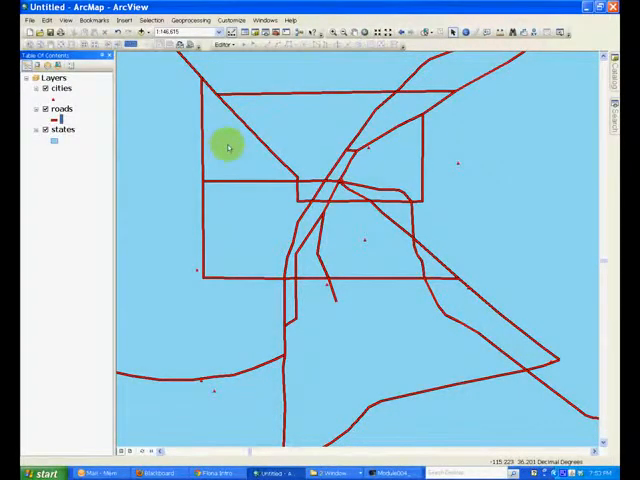